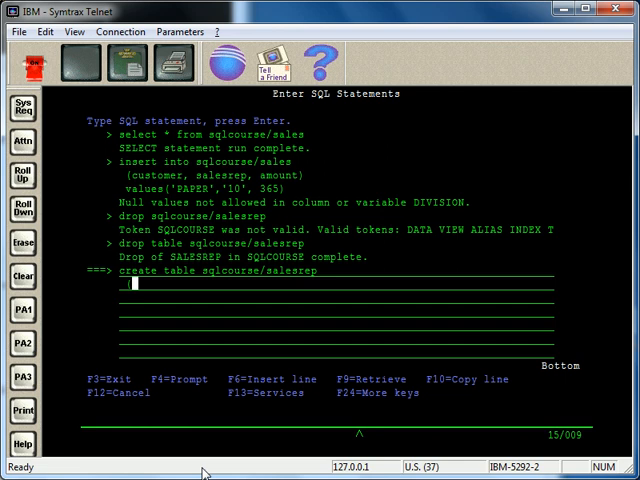
Define column 'sales rep number' with alias salesrep as char(2) not null.
type("(sales rep")
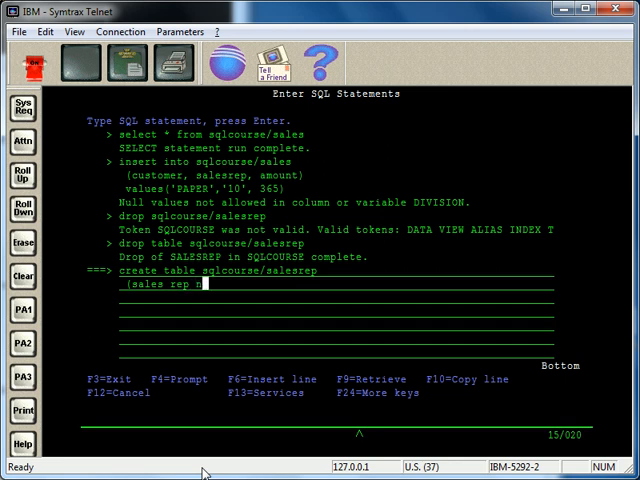
type("number")
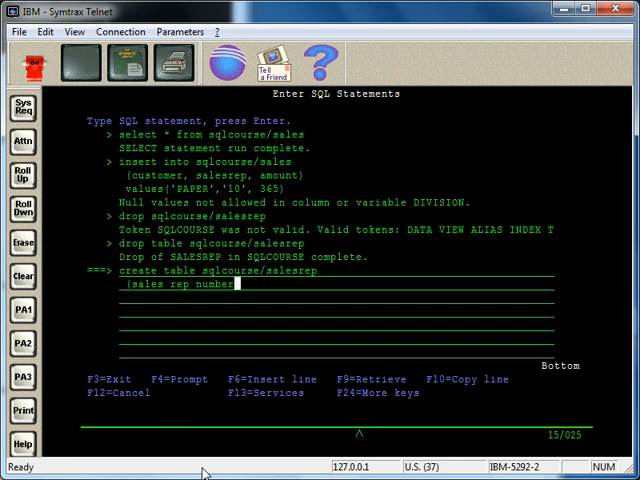
key("space")
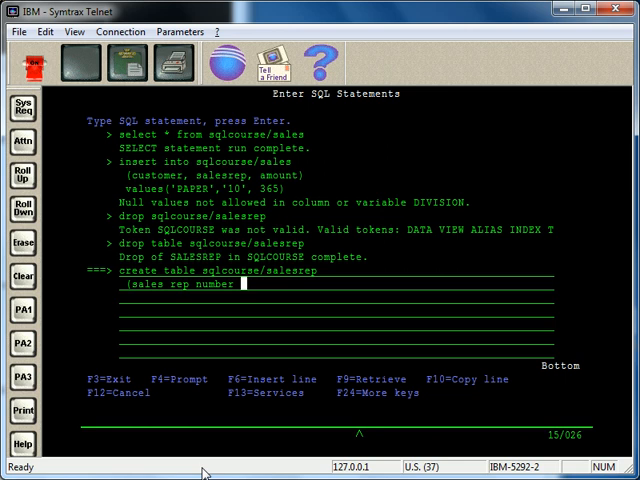
type("for")
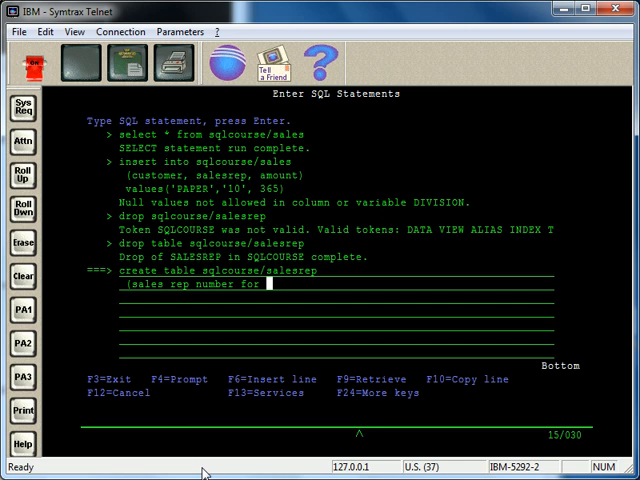
type("salesrep")
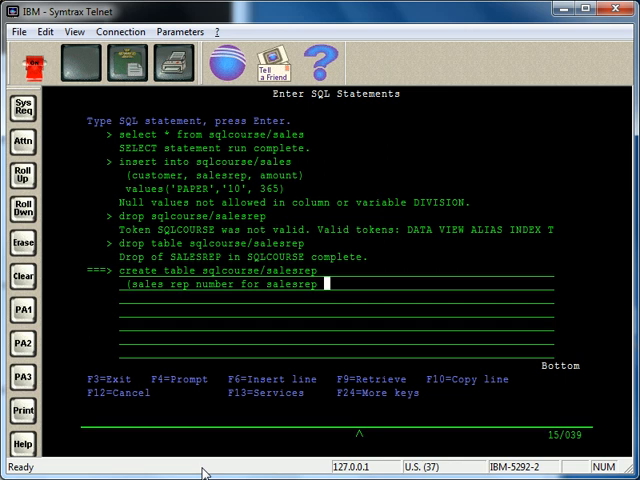
type("char(2)")
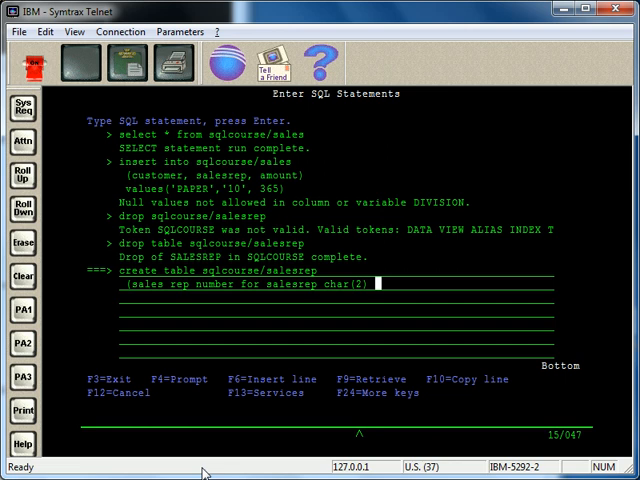
type("not null,")
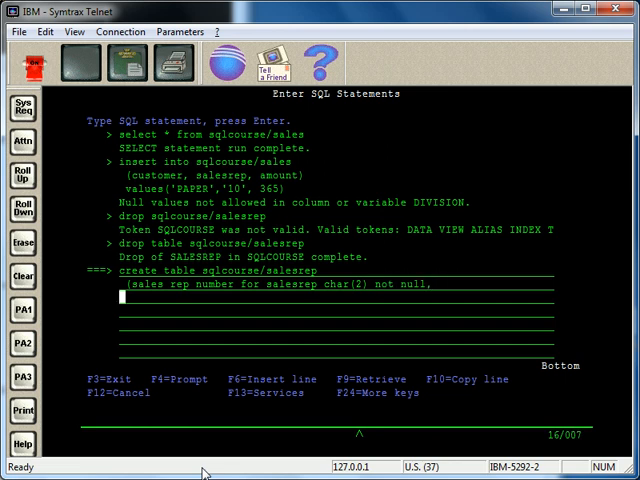
Add column 'sales rep name' aliased name, char(25) not null.
type("sales")
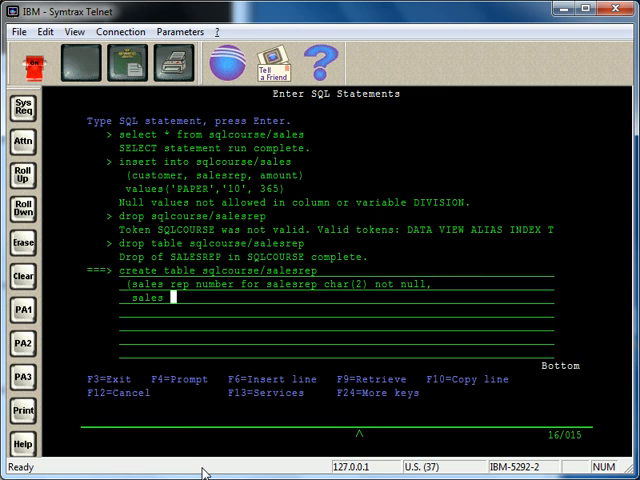
type("rep")
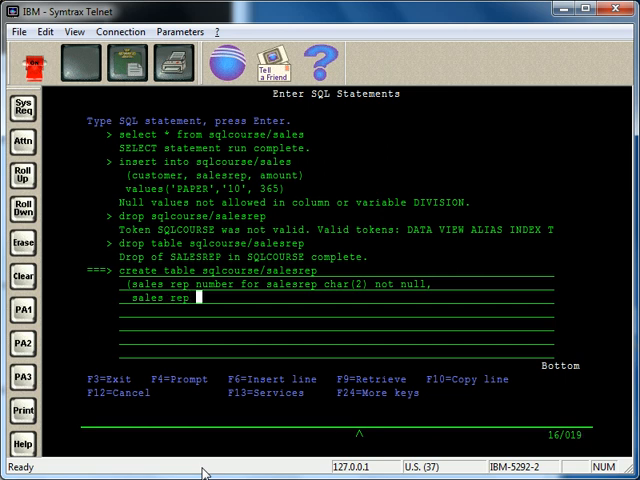
type("name for name c")
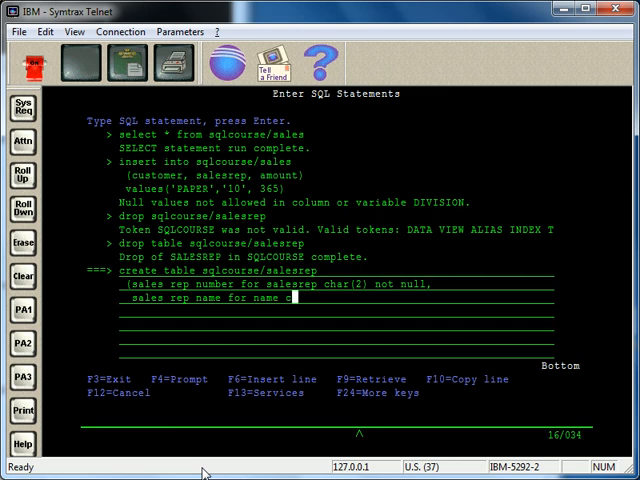
type("har(2)")
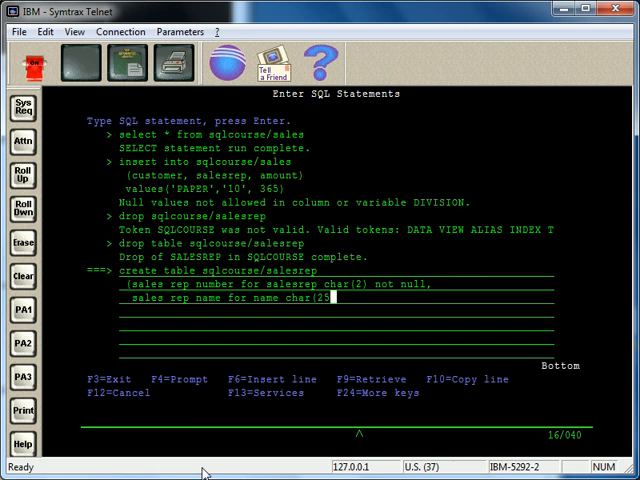
type("not null,")
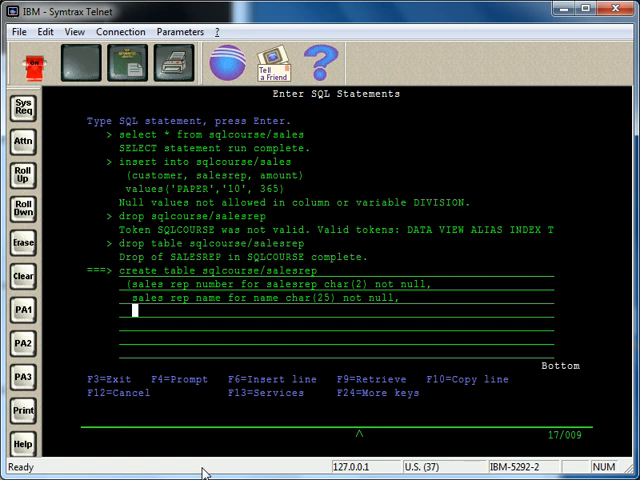
Type 'sales rep commission for commission numeric(2,0) not null with' and continue on the next line.
type("sales rep commission")
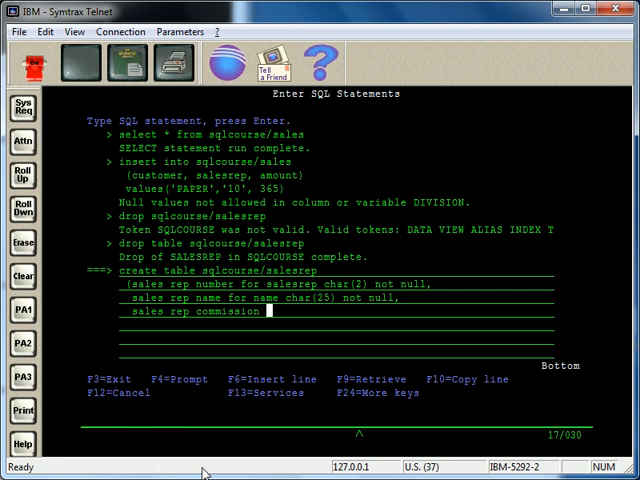
type("for commission")
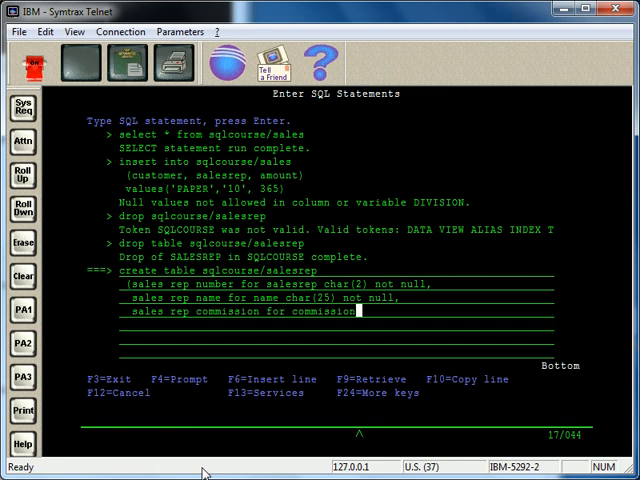
type("numeric")
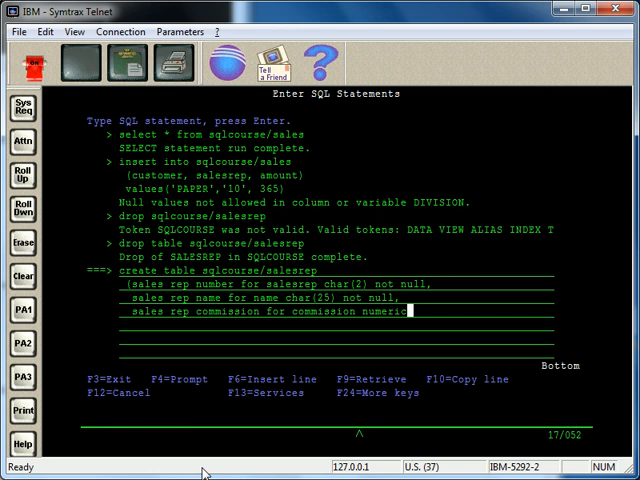
type("(2,0) not nu")
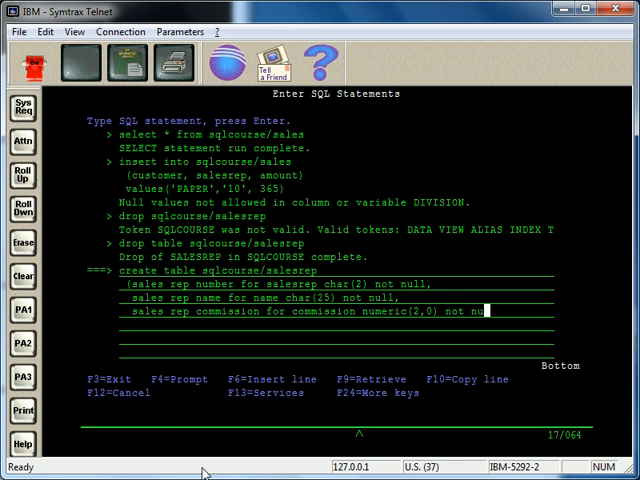
type("ll")
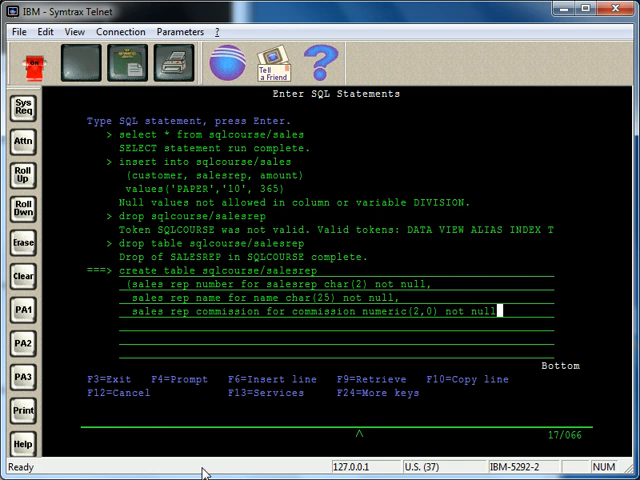
type("with")
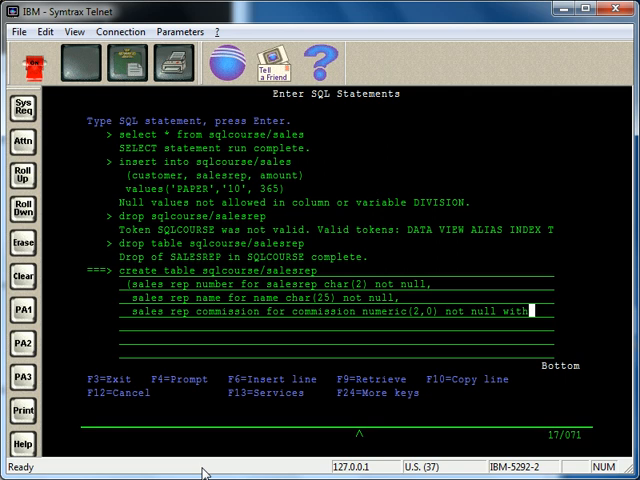
key("Enter")
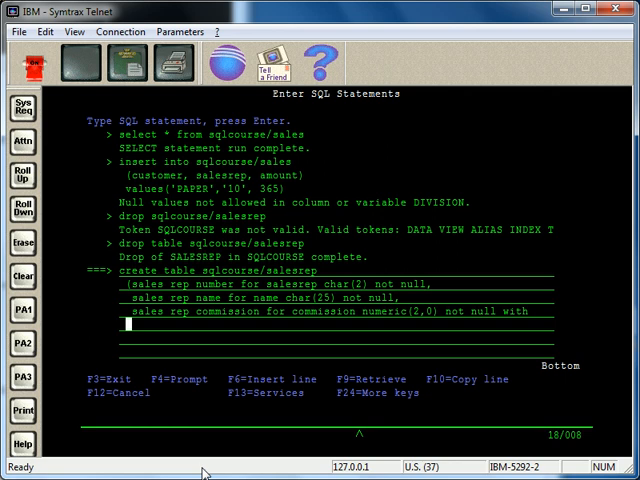
Finish the commission column with 'default 5)' and run CREATE TABLE for SQLCOURSE/SALESREP.
type("defaukt")
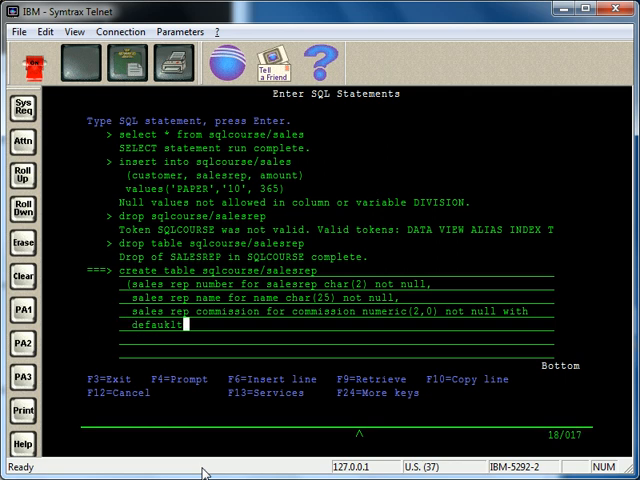
key("BackSpace")
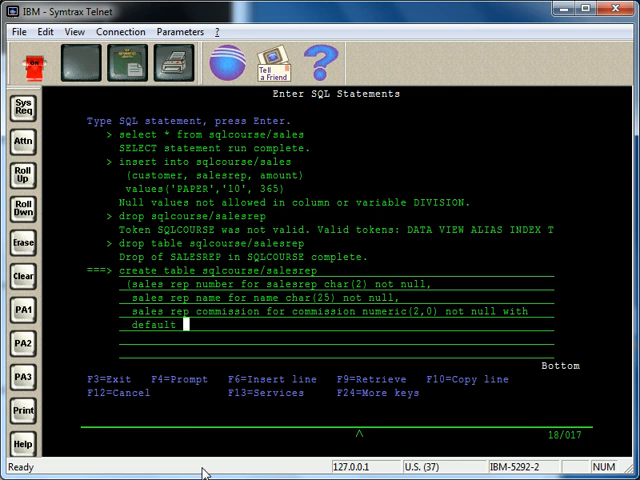
type("5)")
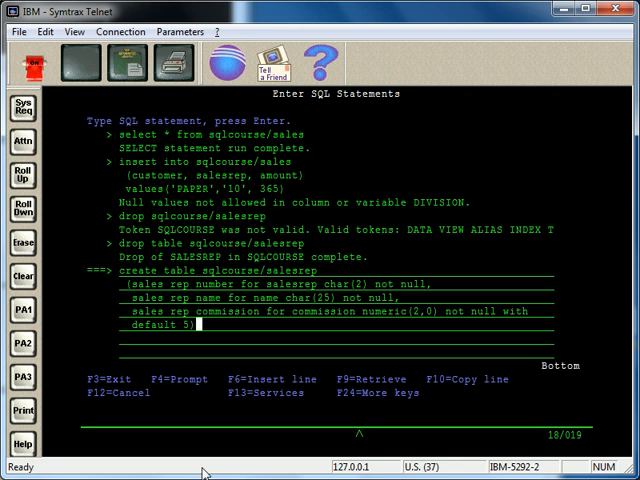
key("Enter")
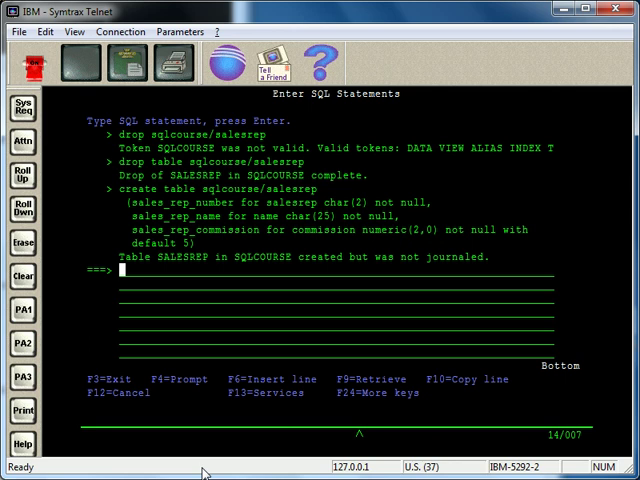
Run 'select * from sqlcourse/salesrep' and mark the SALES_REP_NAME heading in Display Data.
type("select * from sql")
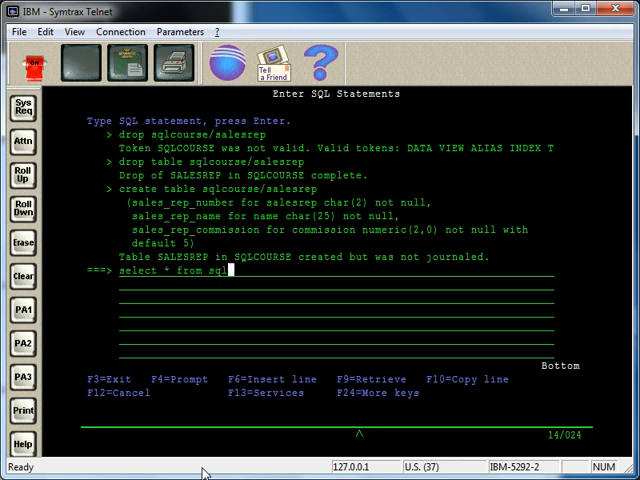
type("course/salesrep")
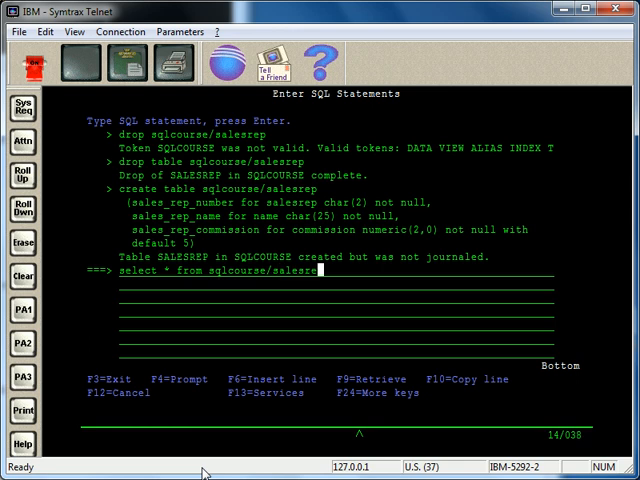
key("Enter")
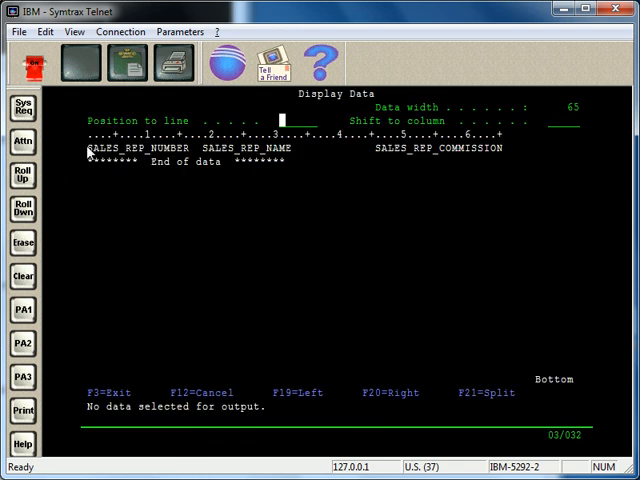
double_click(219, 148)
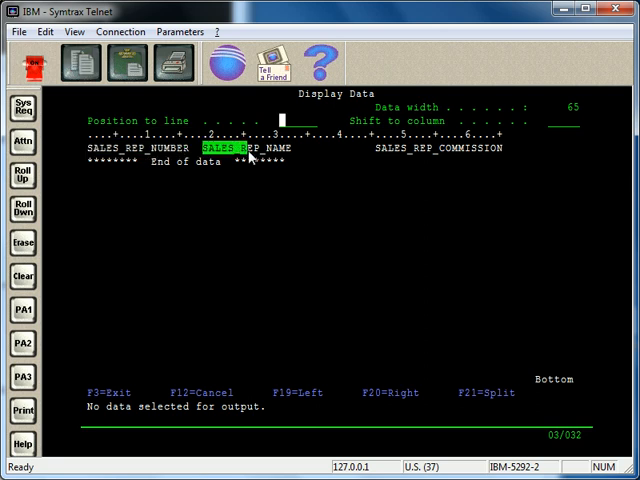